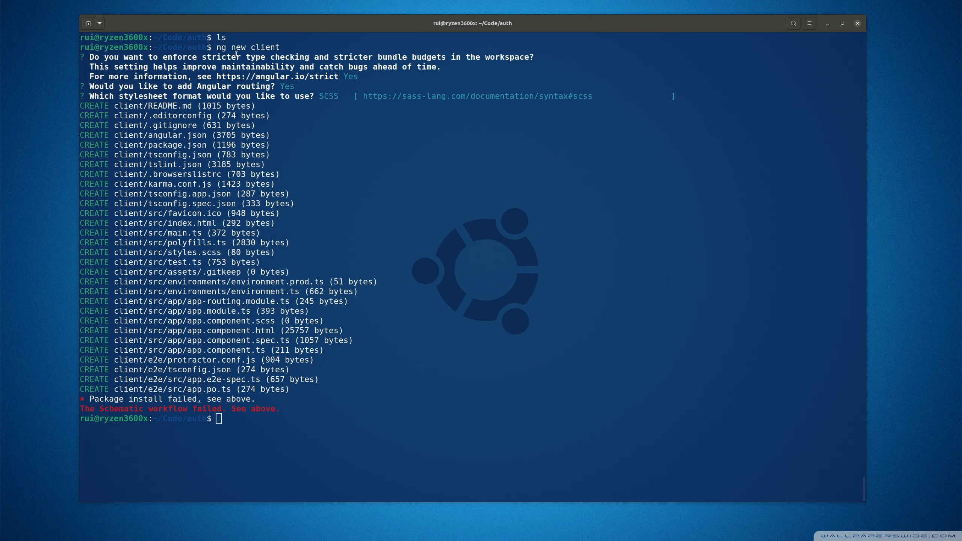
mouse_move(95, 419)
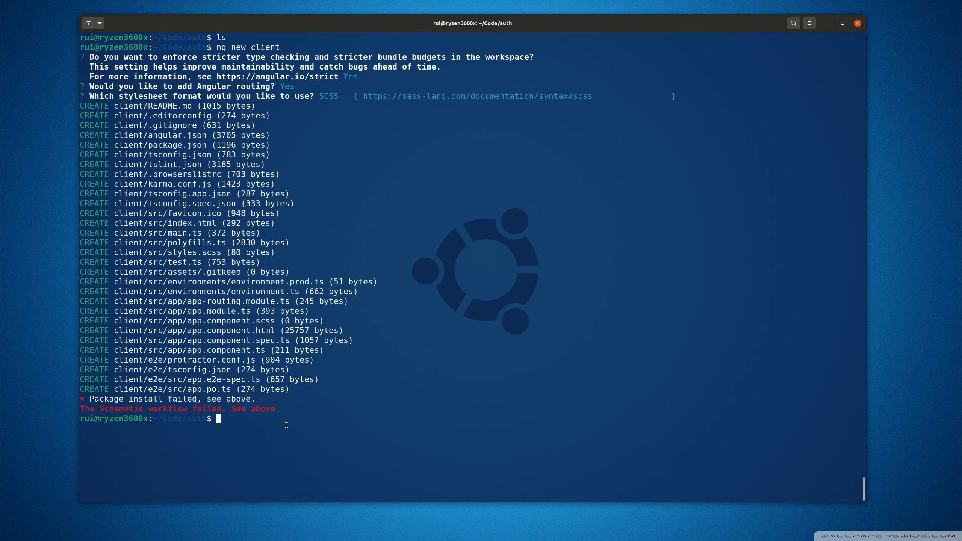
Step: Draft 'ng new client --skip-install', 'cd client' and 'npm i', then discard them unrun
type("ng new client --sk")
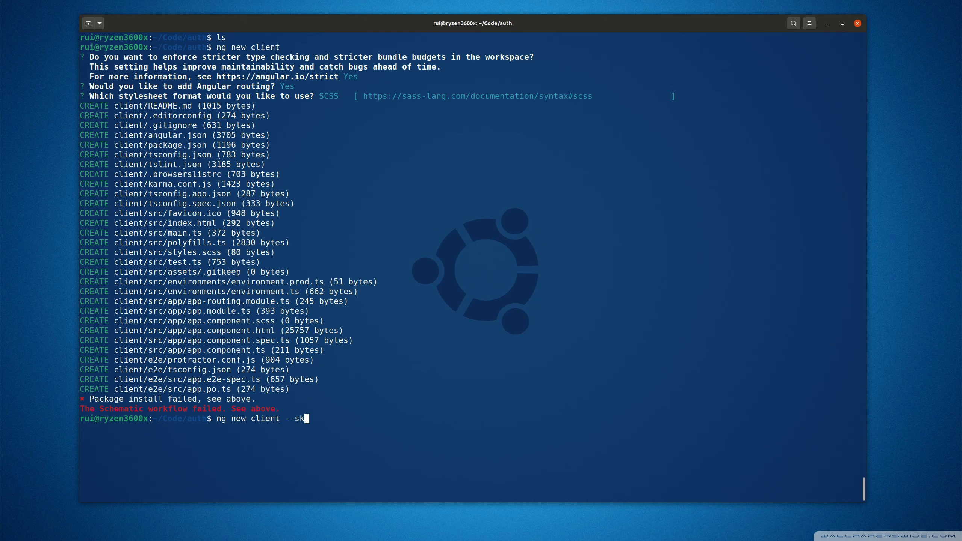
type("ip-install")
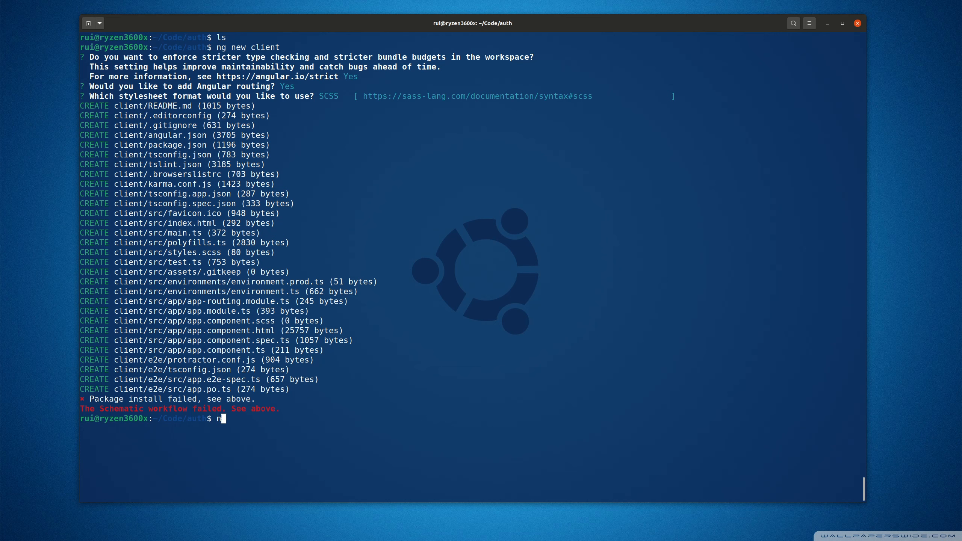
type("cd client")
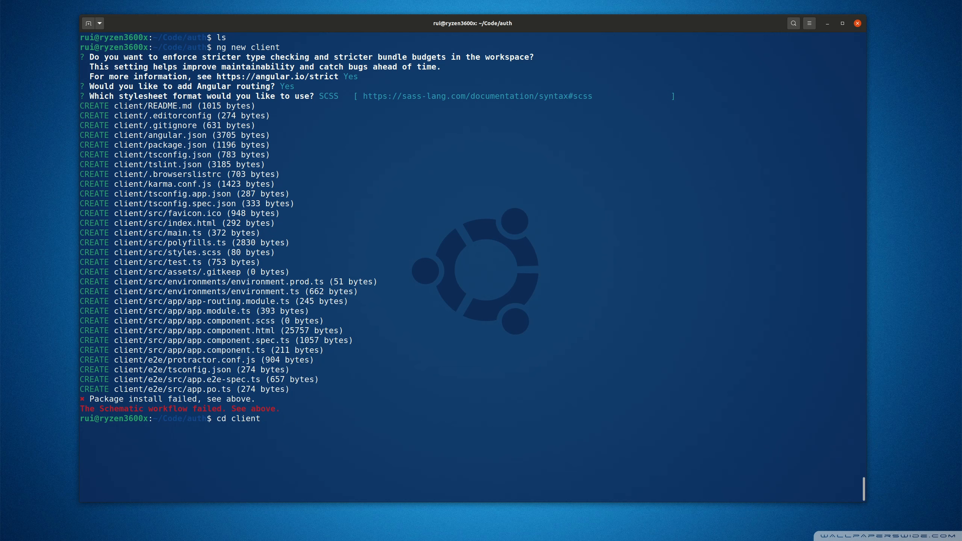
type("npm i")
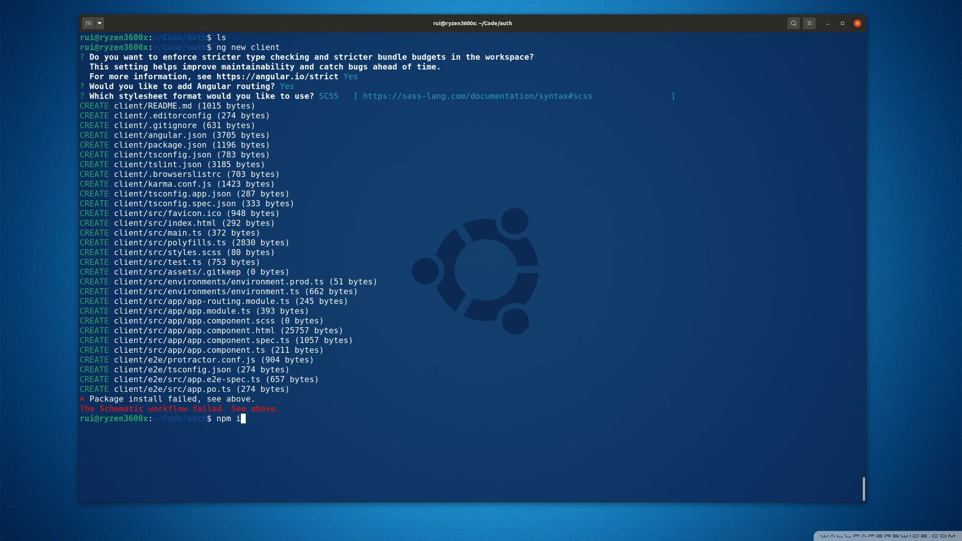
key("BackSpace")
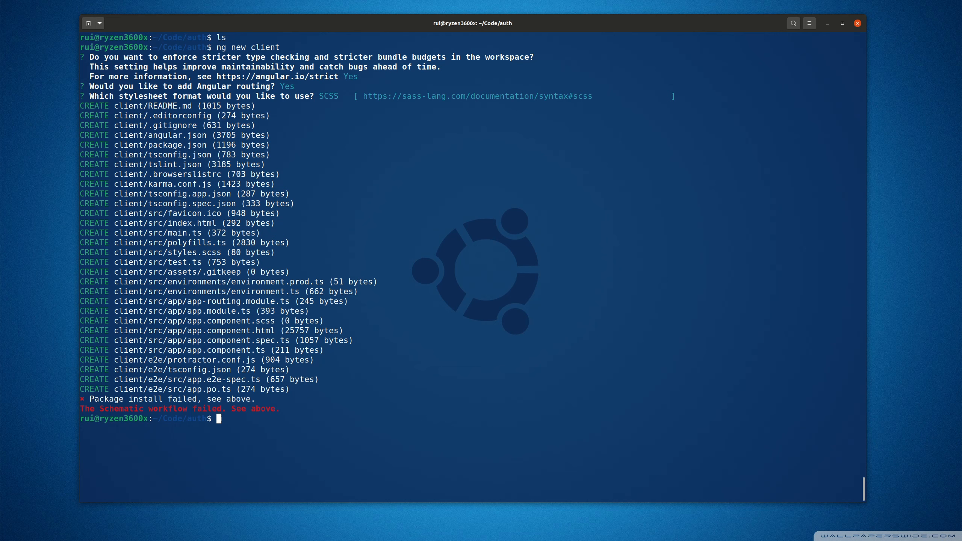
mouse_move(558, 264)
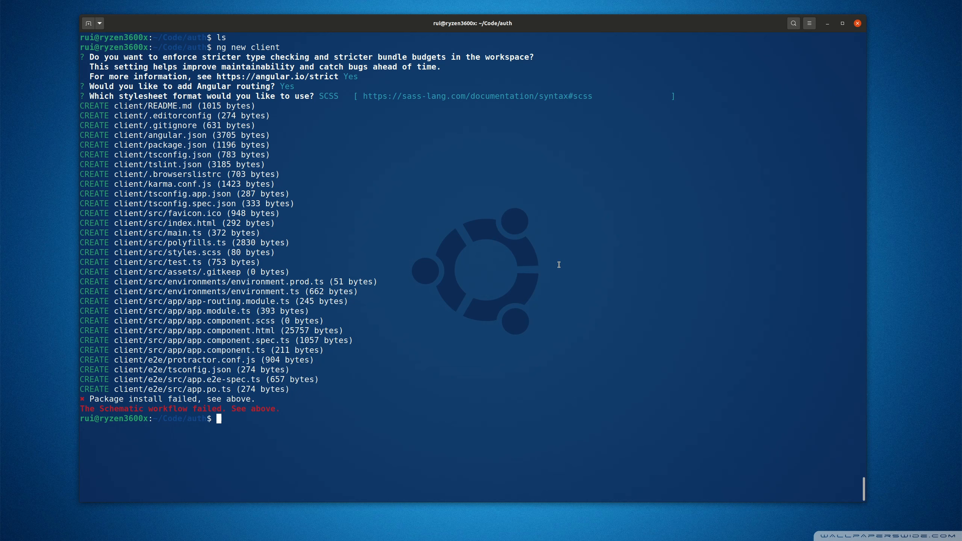
mouse_move(558, 265)
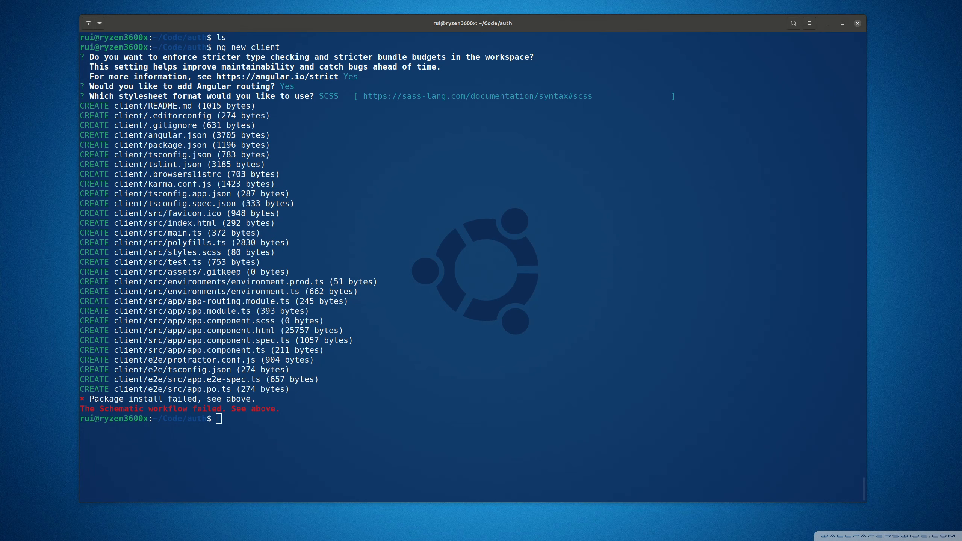
mouse_move(639, 464)
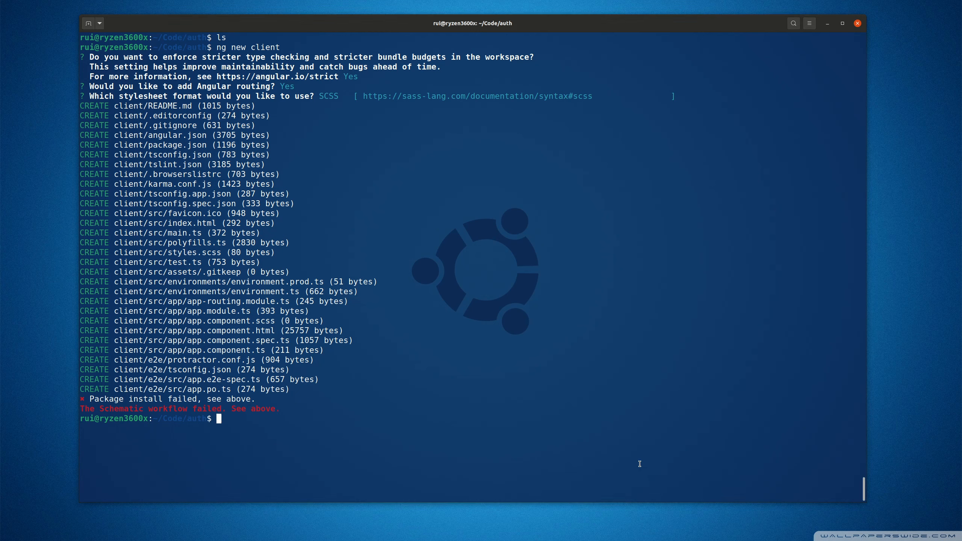
mouse_move(649, 444)
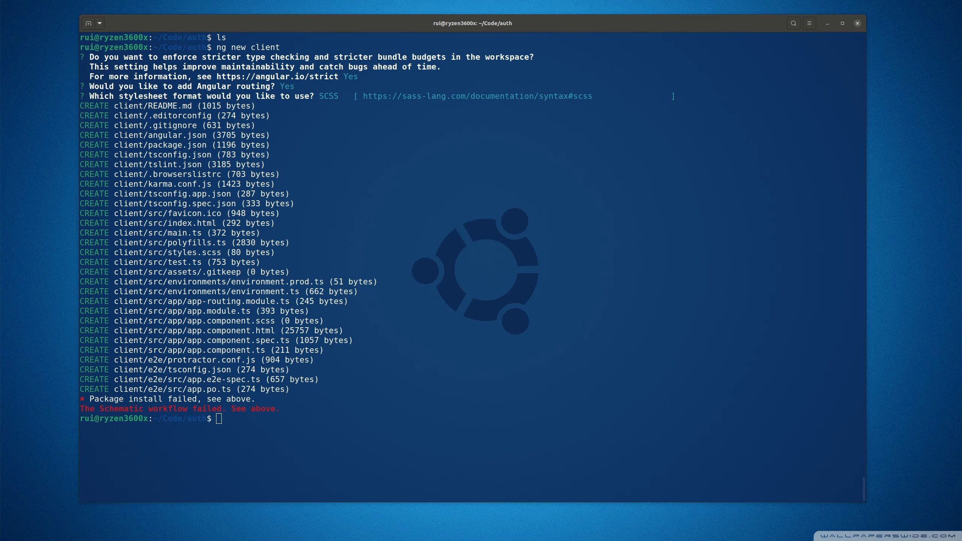
Step: Run the curl setup_14.x | sudo -E bash script, then paste and run sudo apt-get install -y nodejs
type("curl -sL https://deb.nodesource.com/setup_14.x | sudo -E bash -")
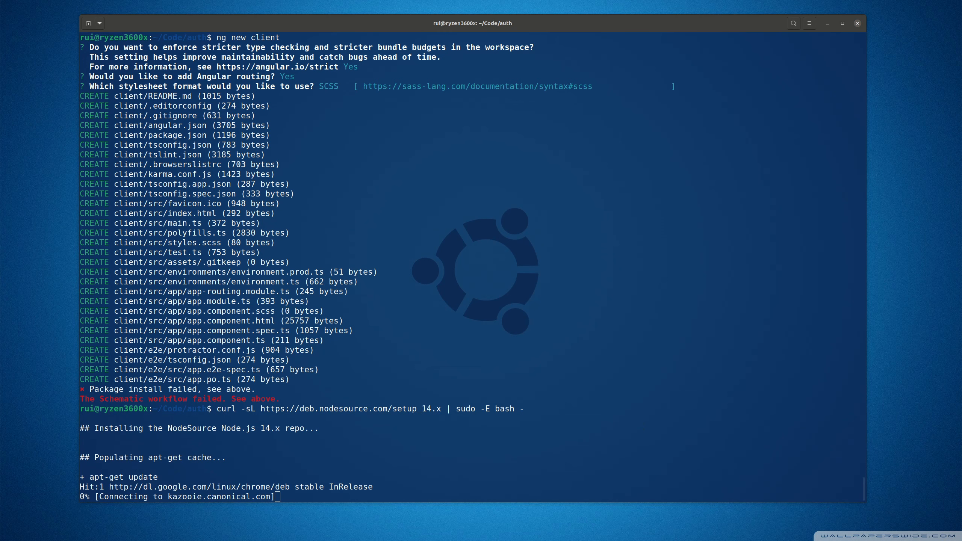
mouse_move(629, 491)
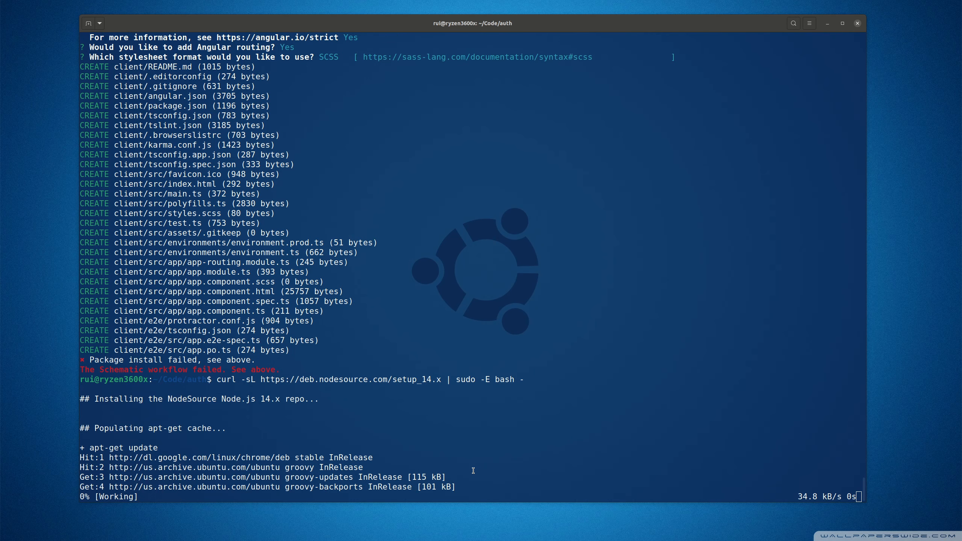
scroll("down", 3)
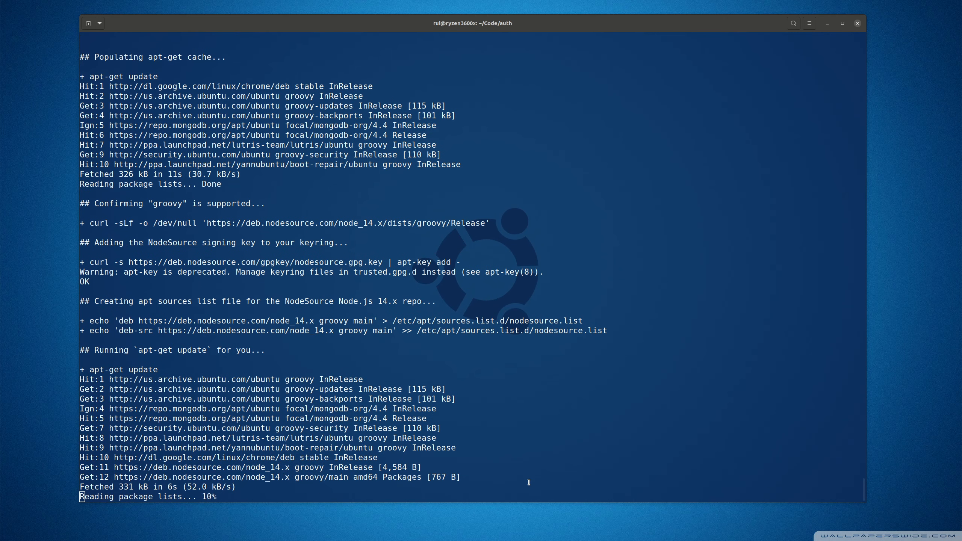
right_click(529, 482)
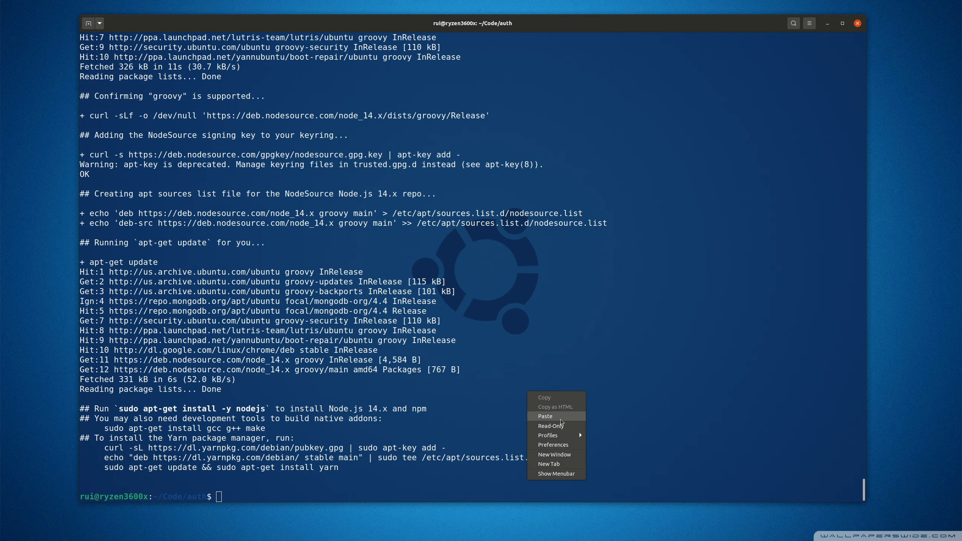
left_click(545, 415)
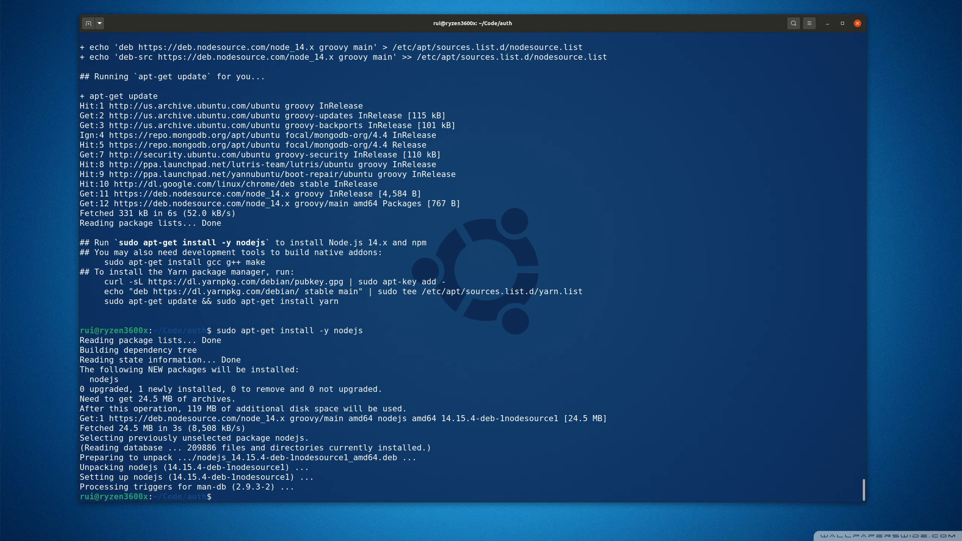
Step: Check node --version, hit the missing /snap/bin/node error, and begin 'which' in a fresh terminal
type("node --version")
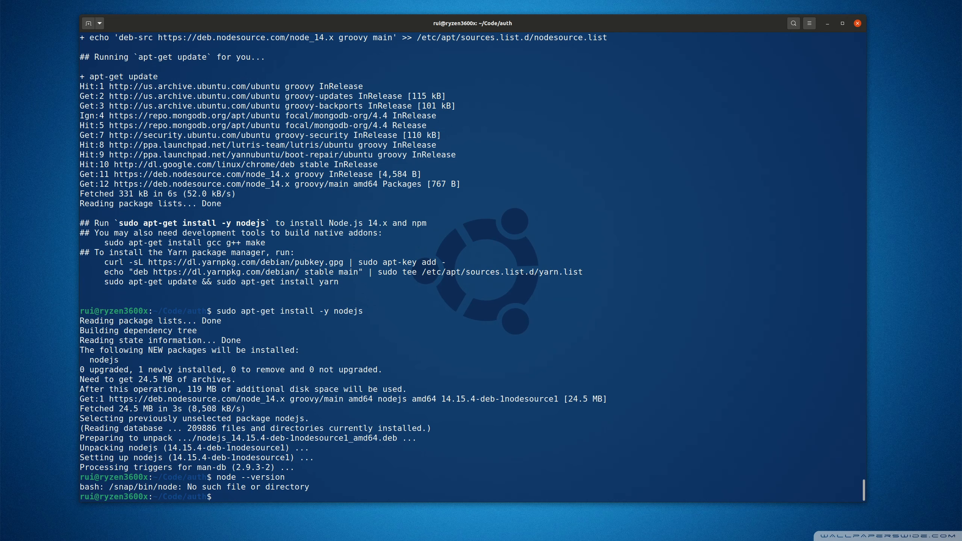
type("whic")
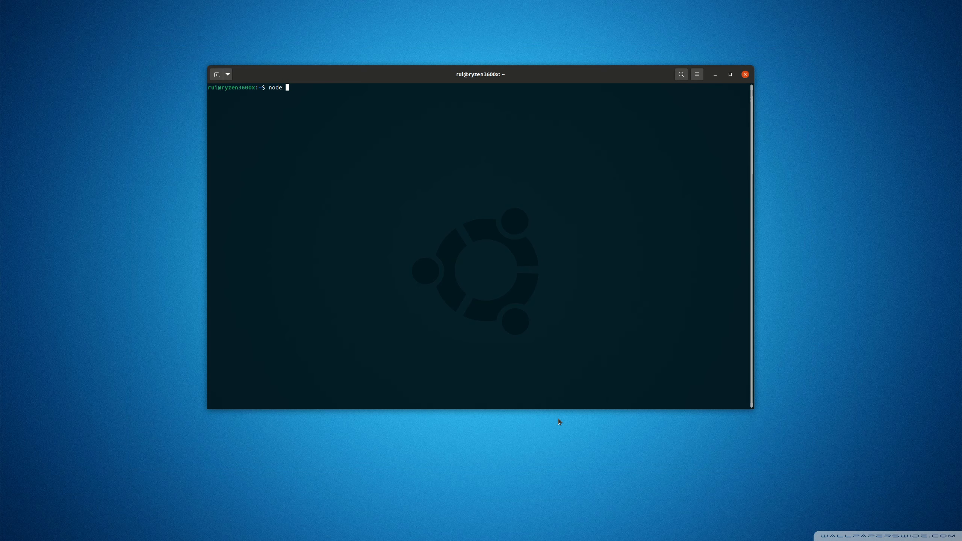
Step: Verify node v14.15.4 at /usr/bin/node, cd into Code/auth, remove the old client and clear
type(" --version")
key("Return")
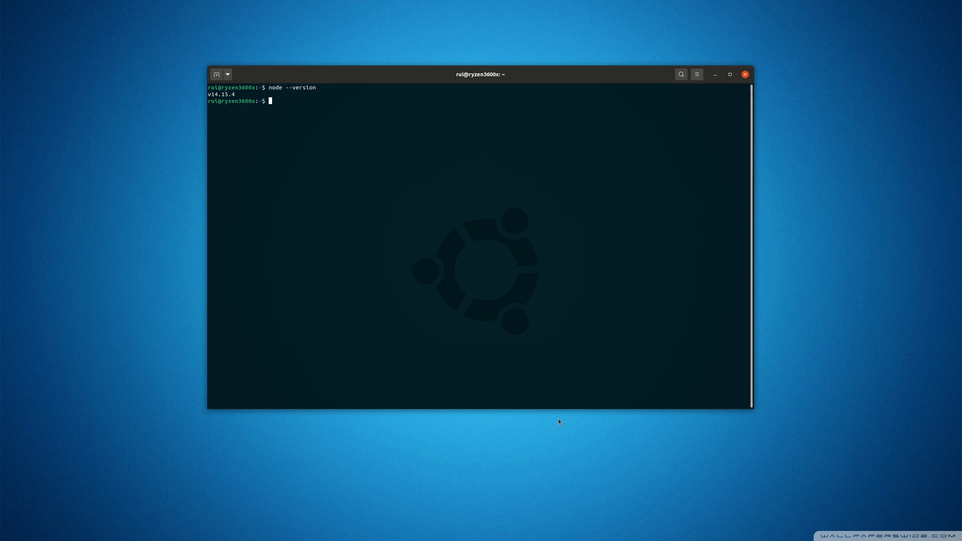
type("which node")
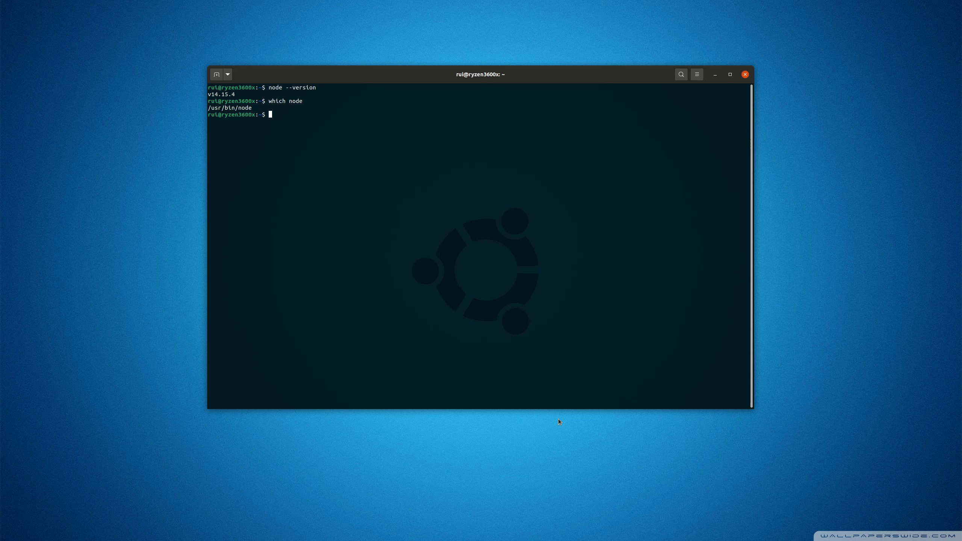
type("cd CO")
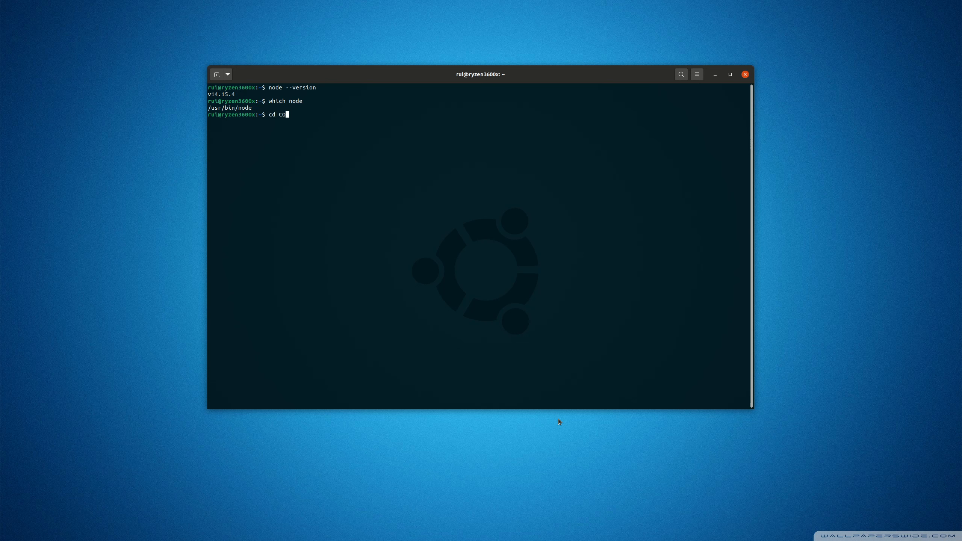
key("Return")
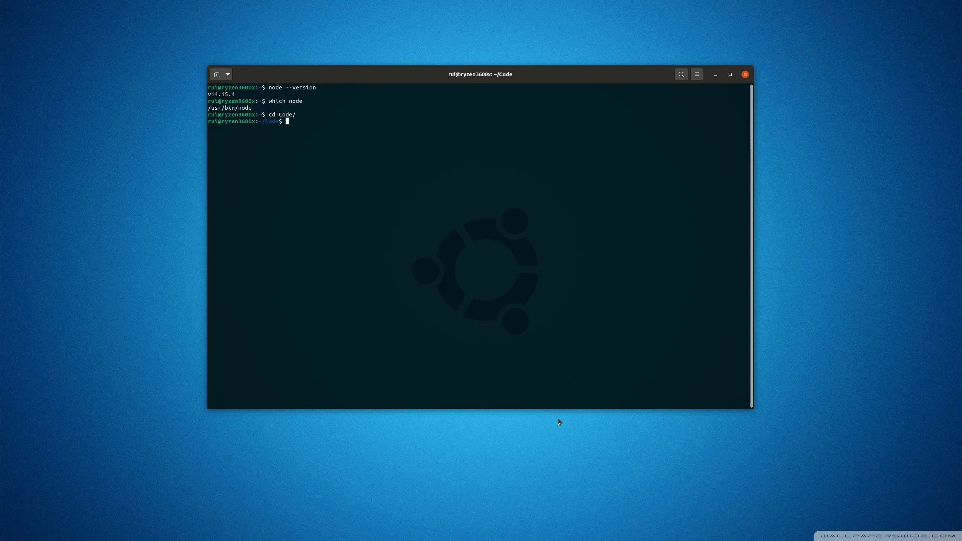
type("cd auth/")
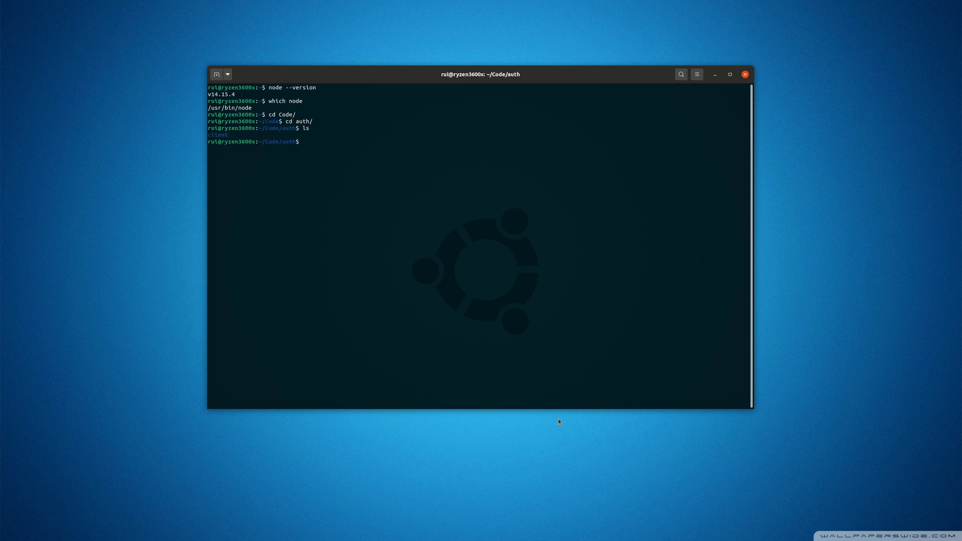
type("rm -")
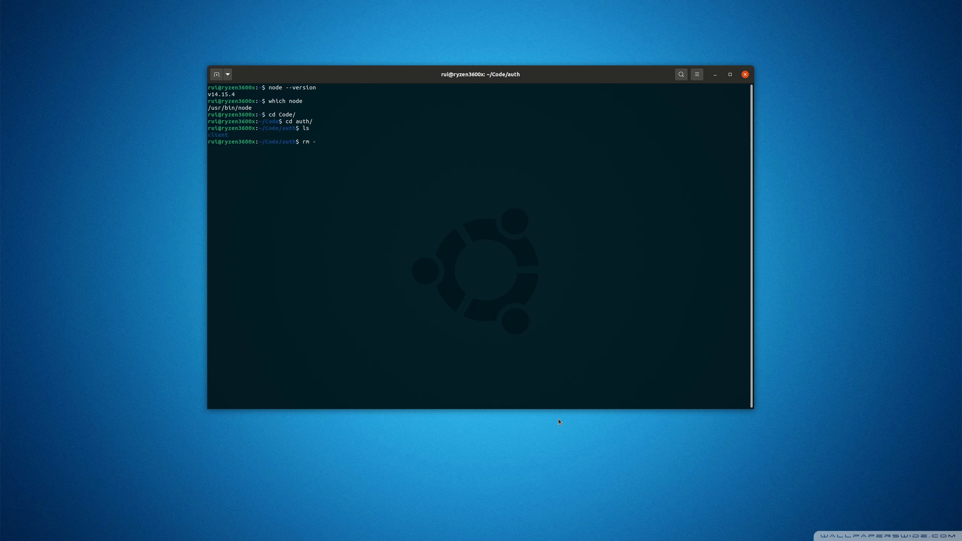
key("Return")
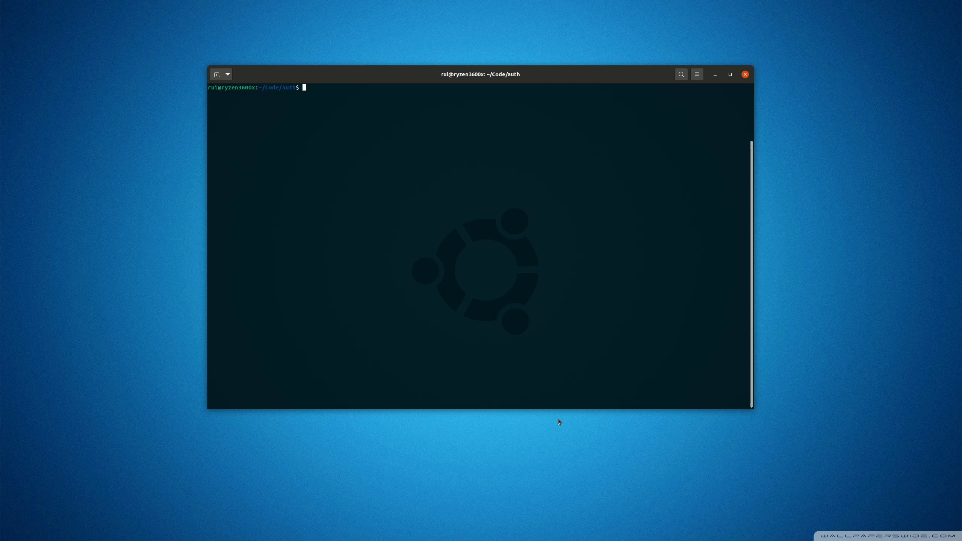
Step: Run ng new client, accepting strict mode and routing and choosing SCSS stylesheets
type("ng new client")
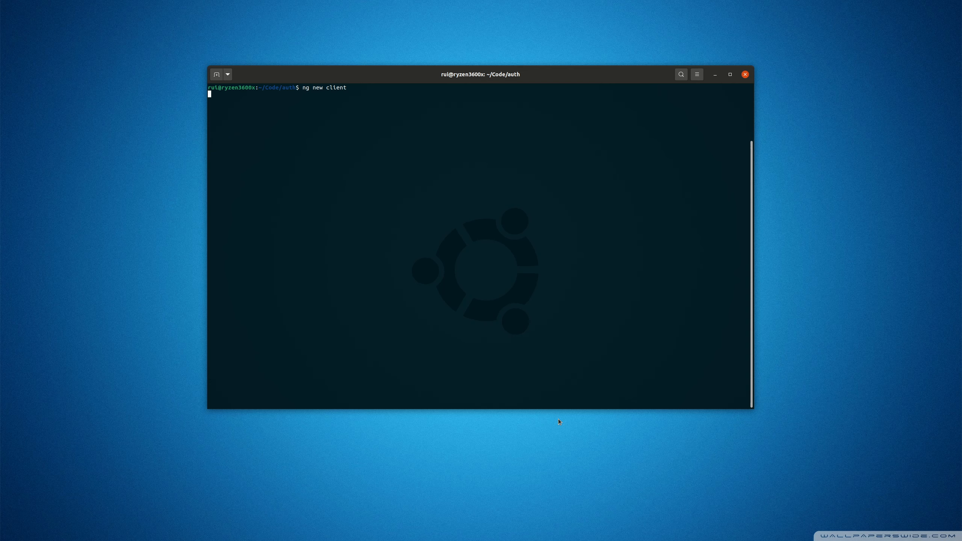
key("Return")
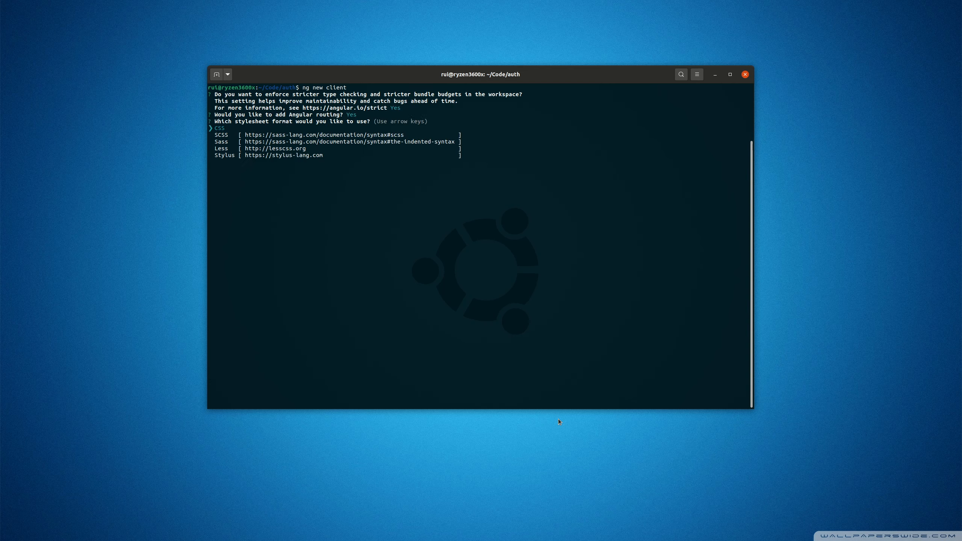
key("Return")
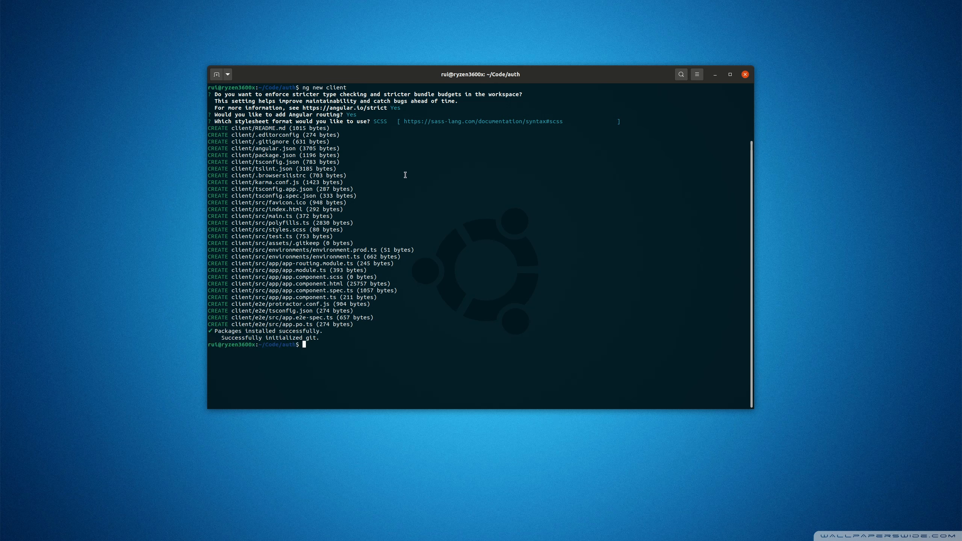
mouse_move(553, 289)
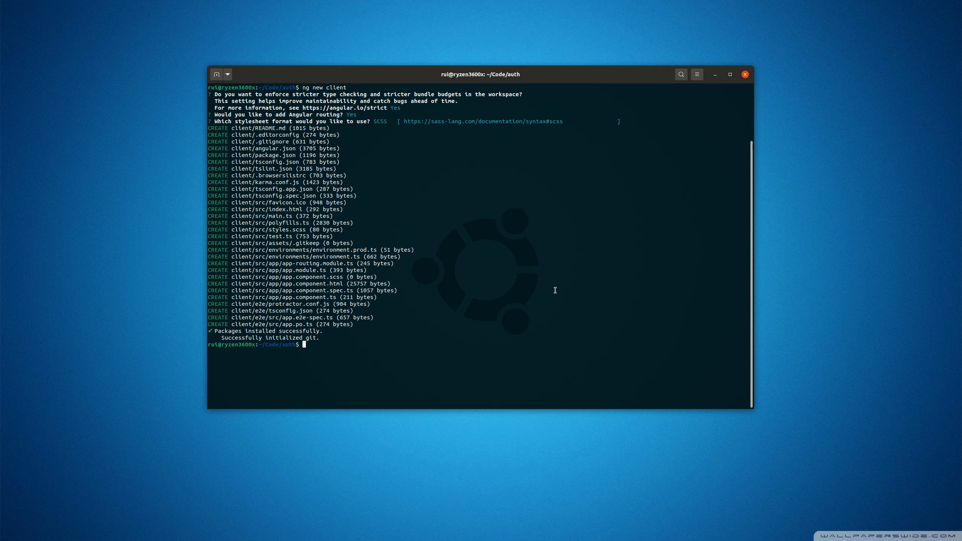